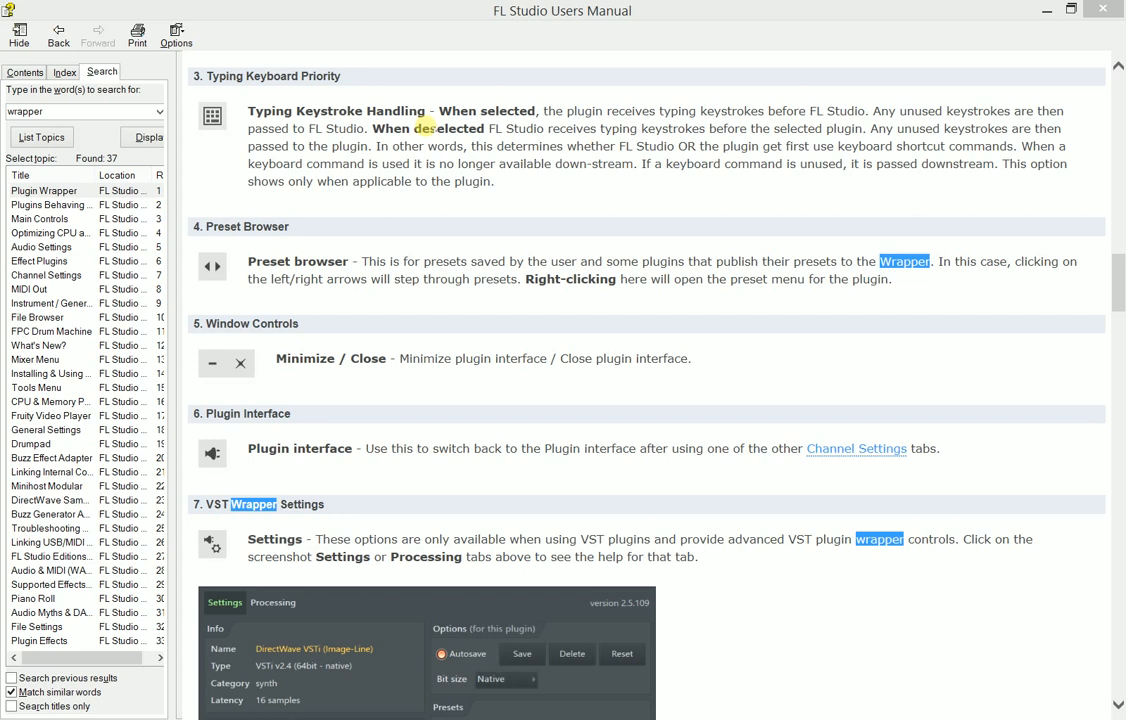
pyautogui.moveTo(974, 8)
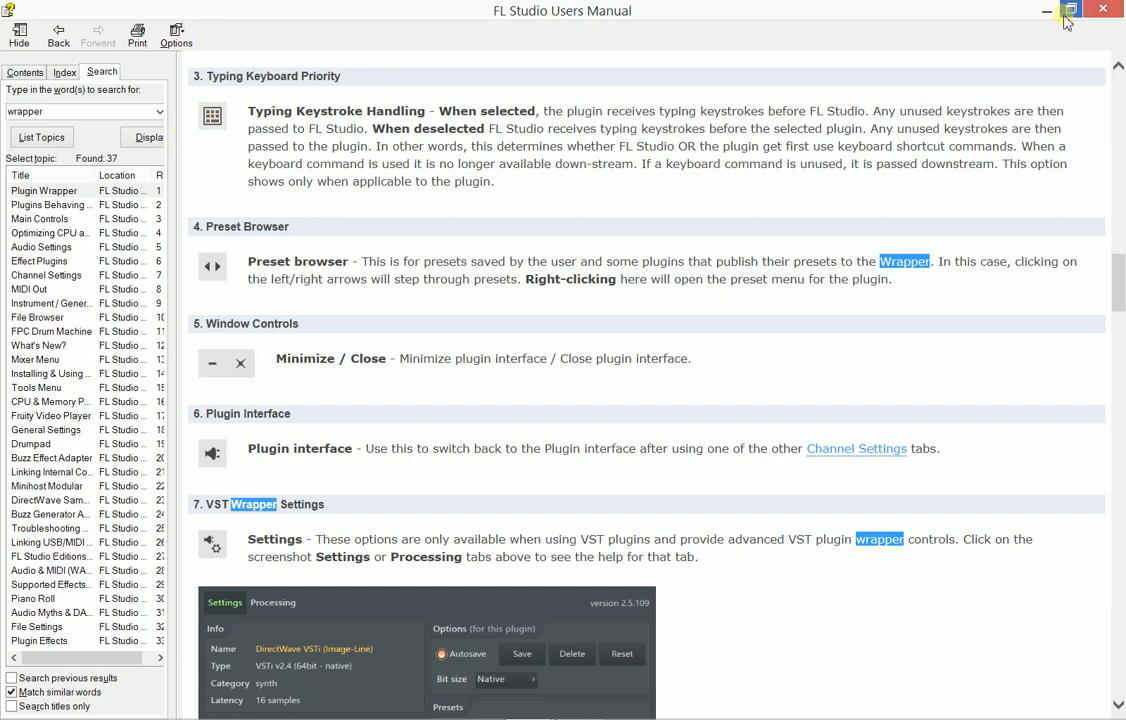
pyautogui.moveTo(1046, 15)
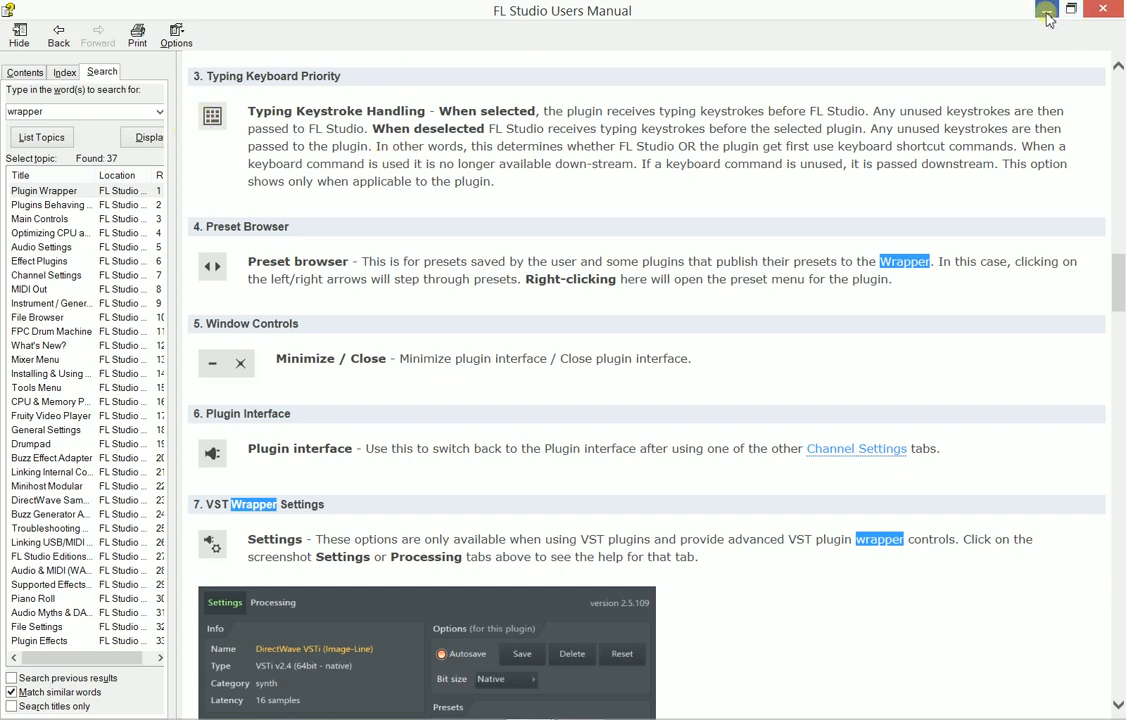
# Step: Hide the manual and return to FL Studio with Serum on the Master
pyautogui.click(1046, 9)
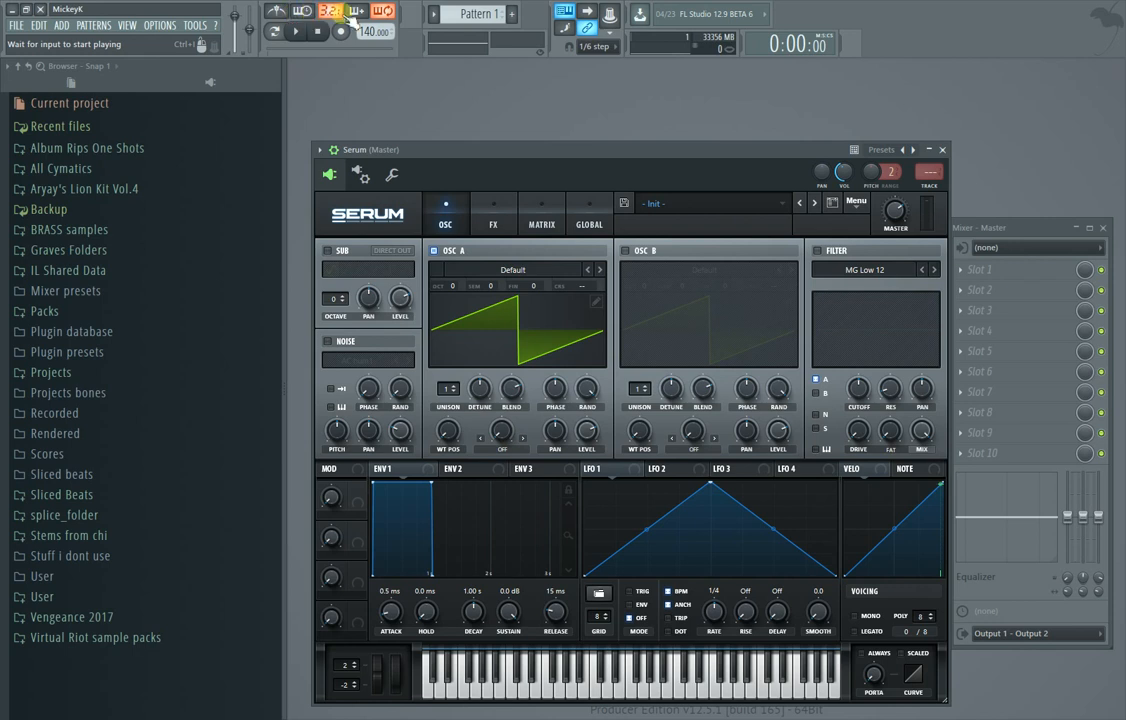
pyautogui.click(564, 12)
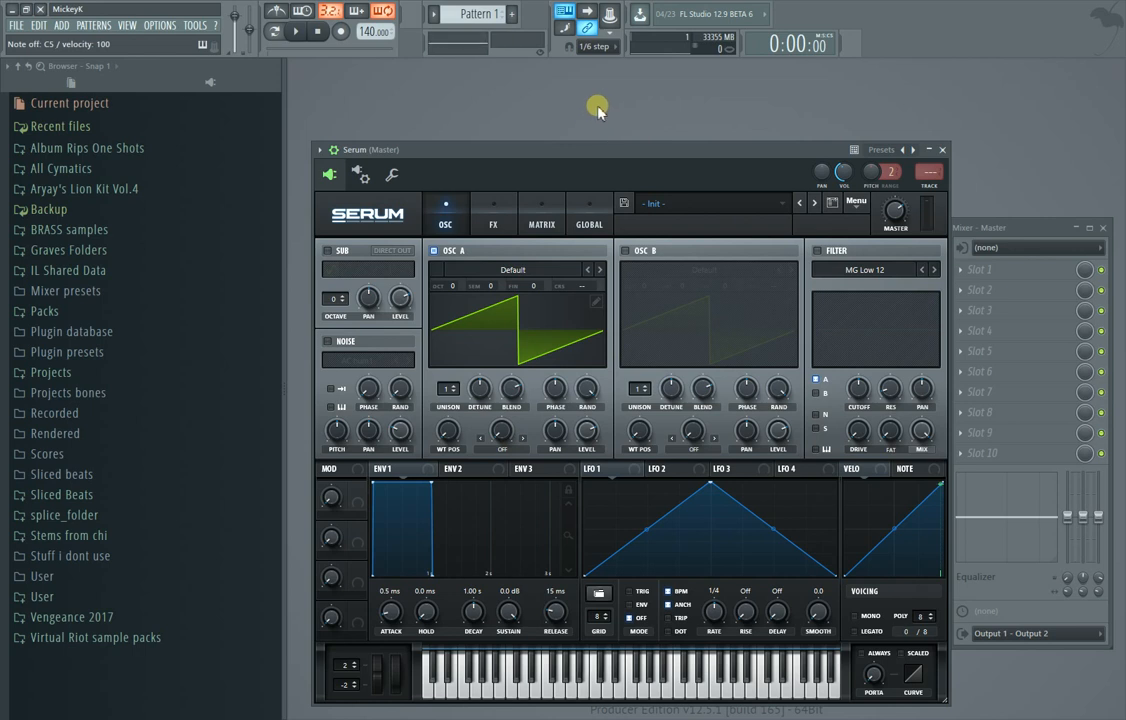
pyautogui.moveTo(515, 432)
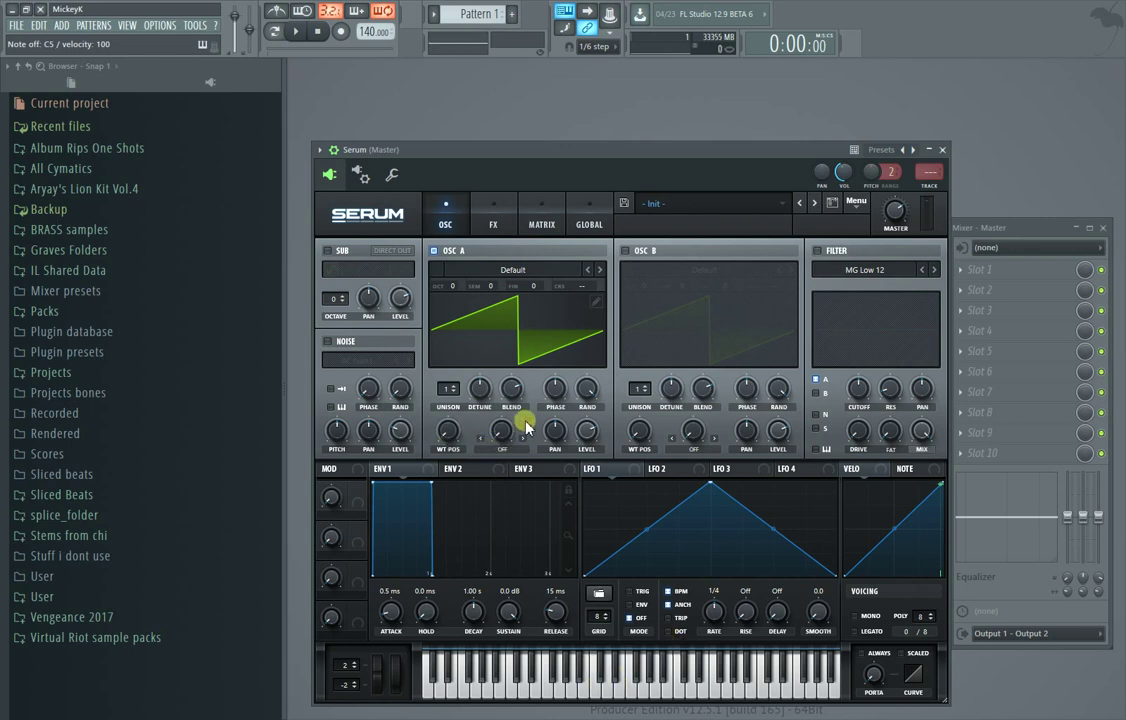
pyautogui.moveTo(479, 389)
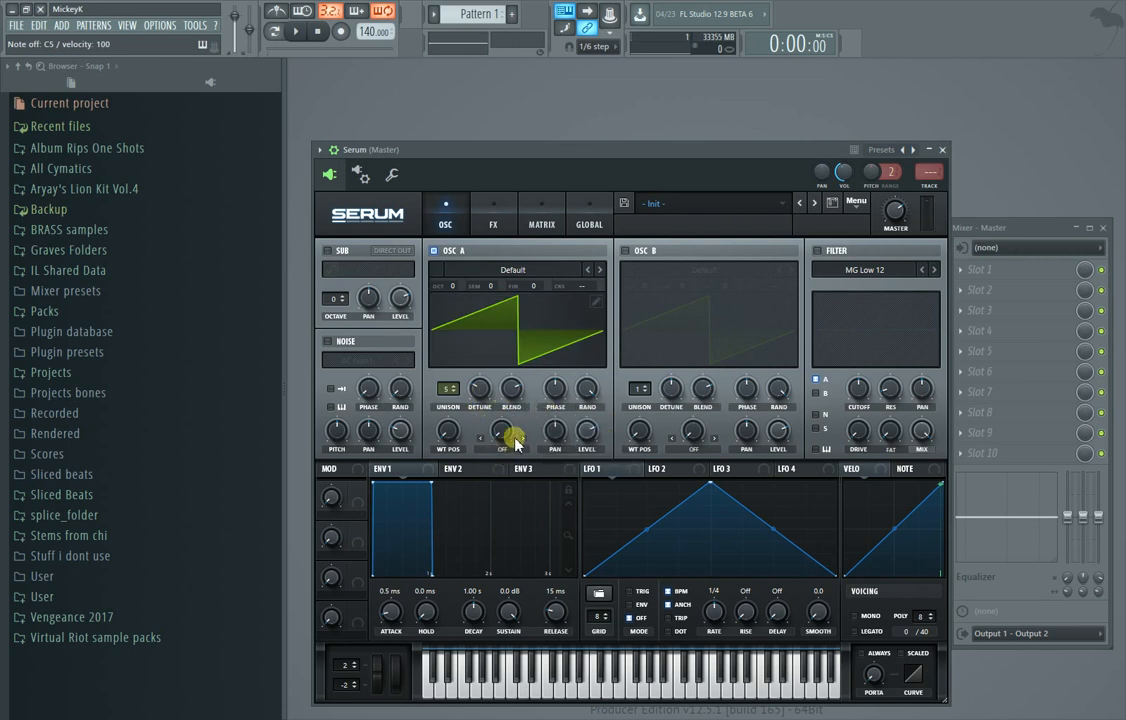
pyautogui.moveTo(630, 202)
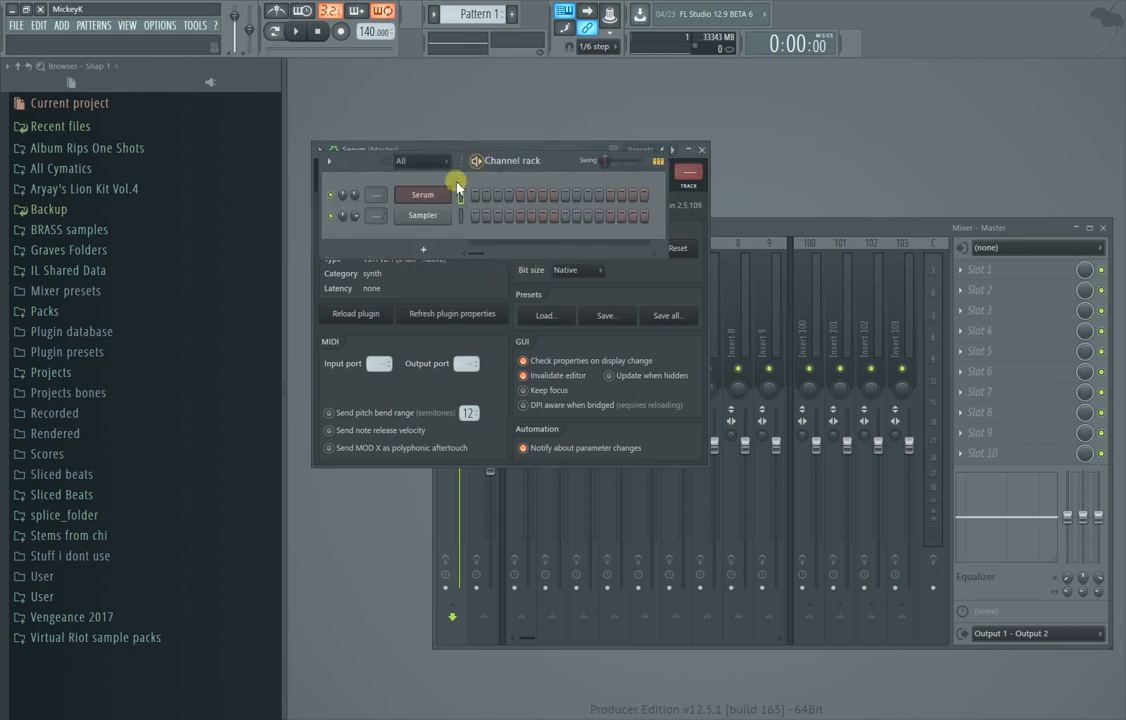
# Step: Insert a second Serum instance (Serum #2) from the Serum channel's context menu
pyautogui.rightClick(422, 194)
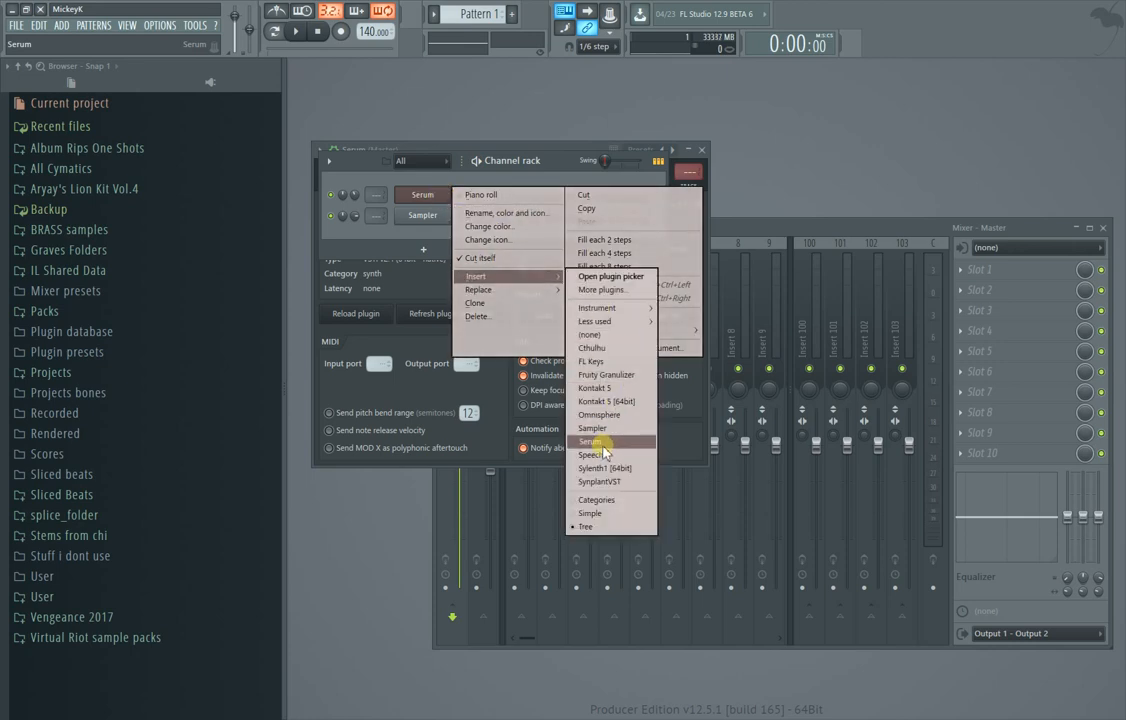
pyautogui.click(592, 441)
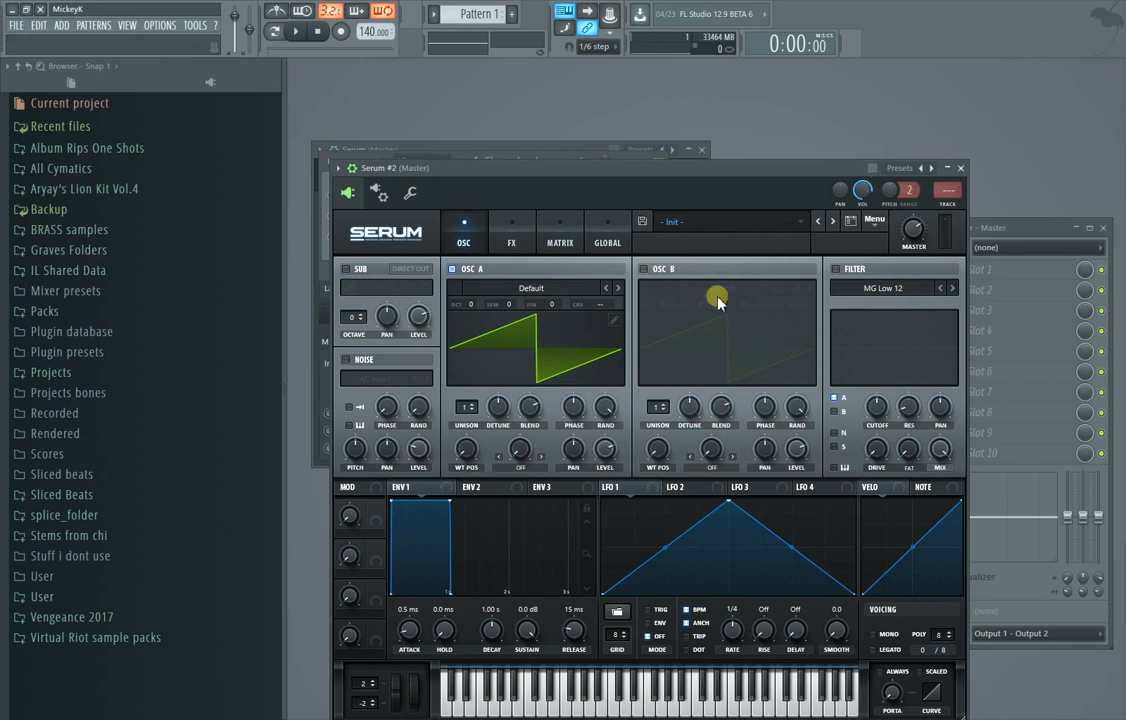
pyautogui.moveTo(645, 338)
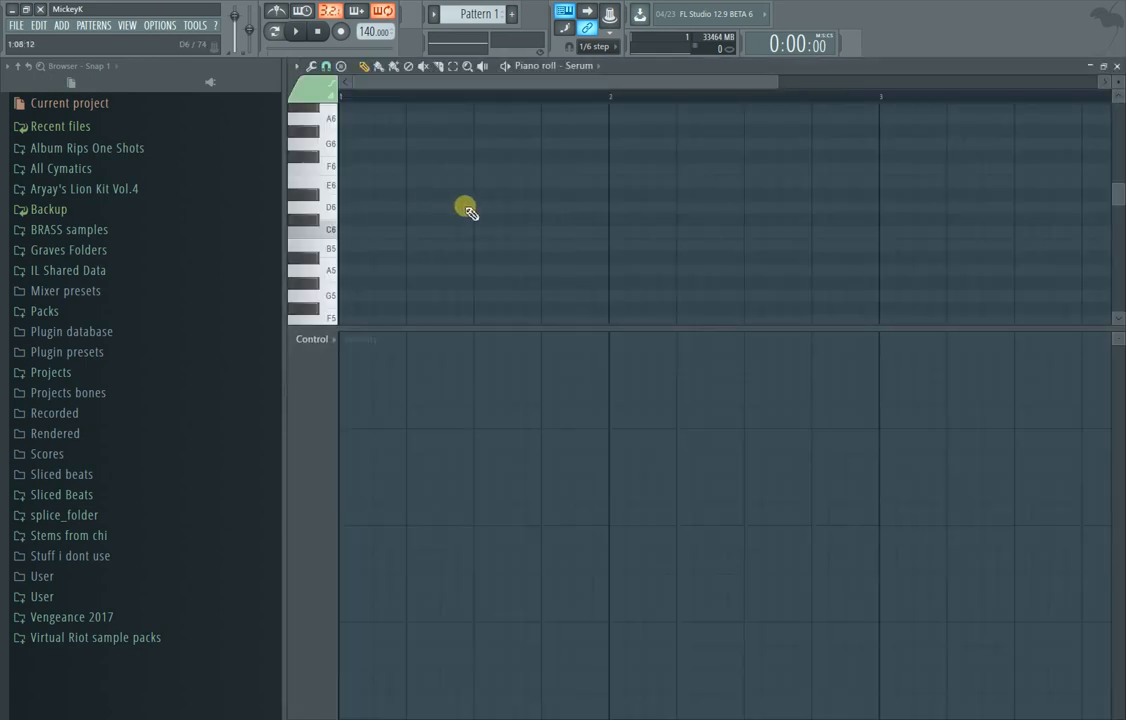
# Step: Draw a B5, C#6, E6 chord, lengthen it to two beats, and start playback
pyautogui.click(405, 237)
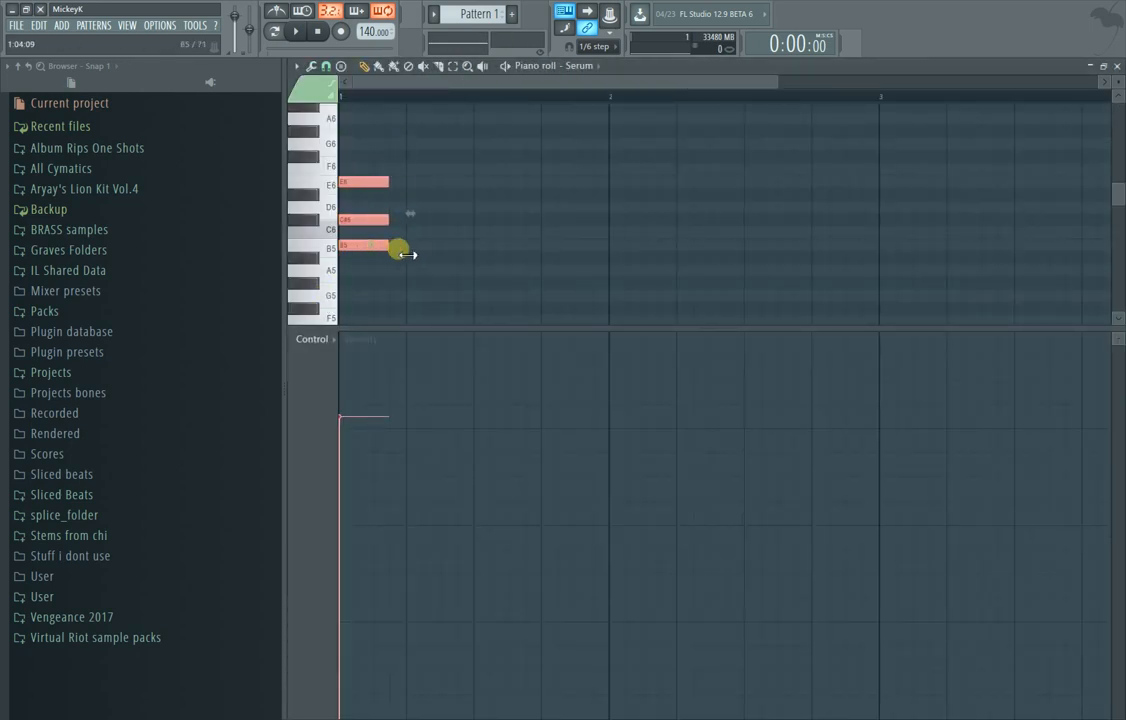
pyautogui.moveTo(398, 246); pyautogui.dragTo(473, 246)
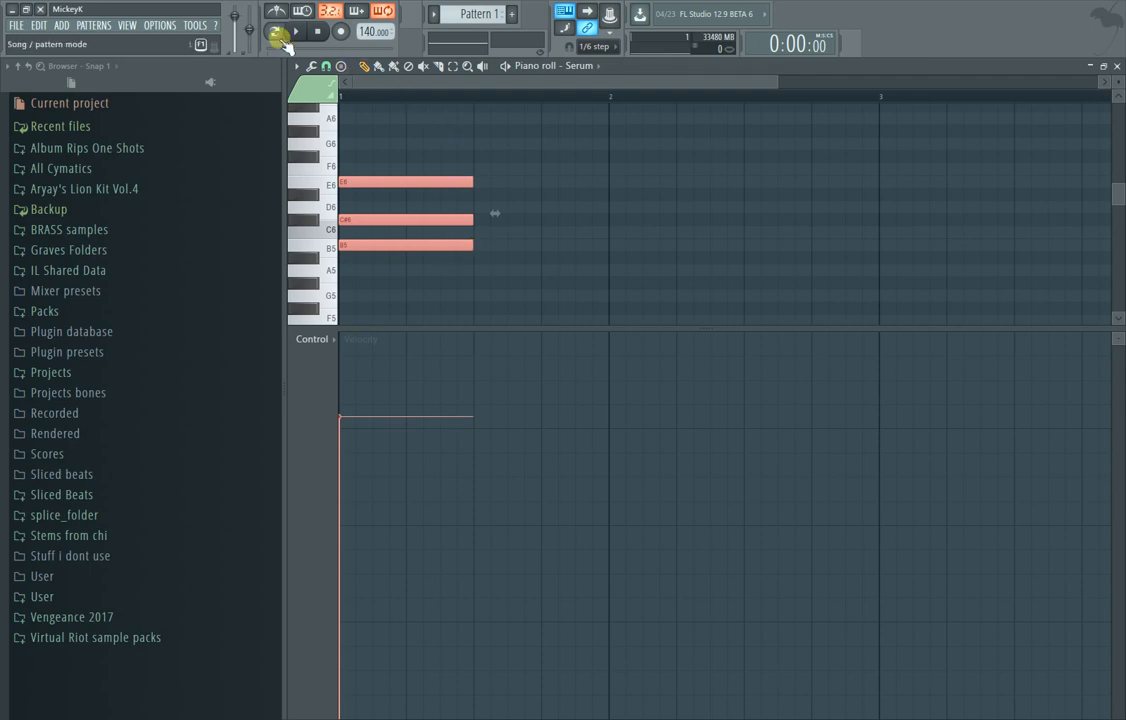
pyautogui.click(278, 11)
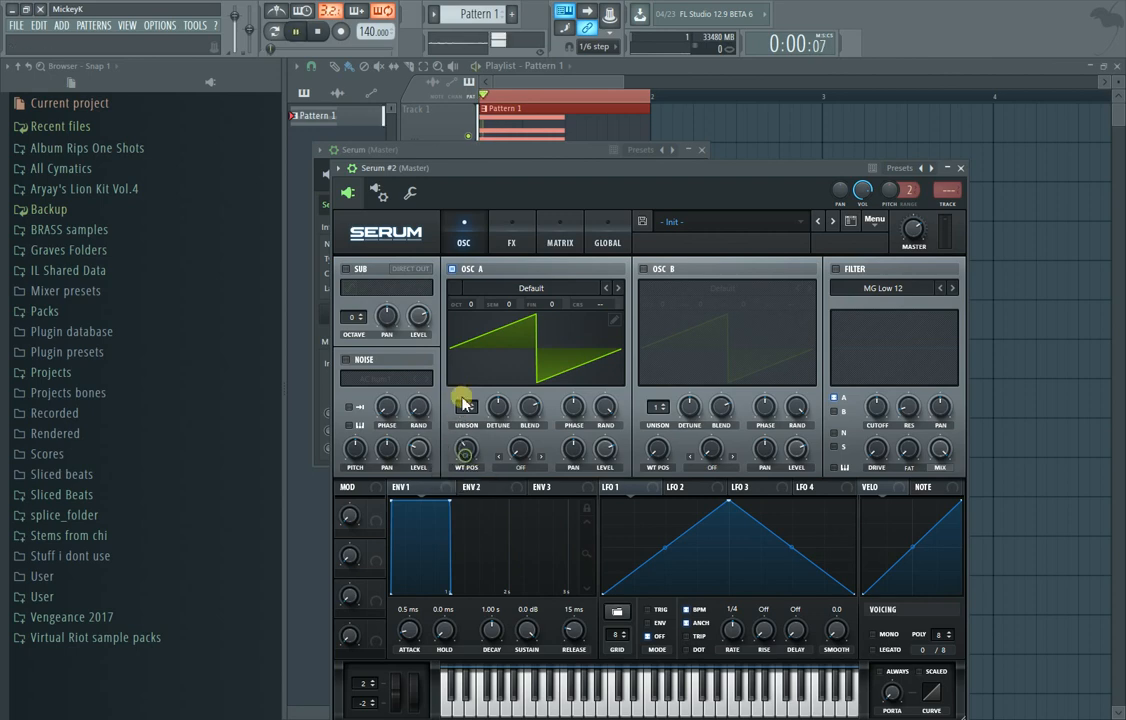
# Step: Reopen the original Serum instance, showing 5-voice unison, from the Channel rack
pyautogui.click(701, 149)
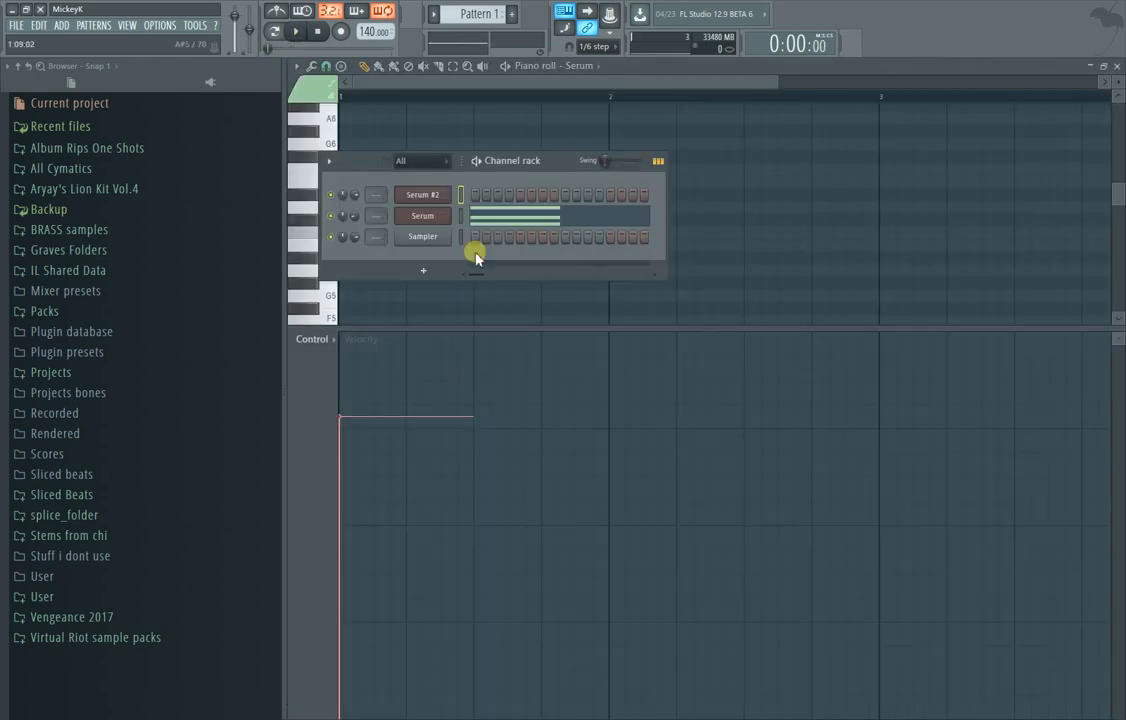
pyautogui.click(422, 216)
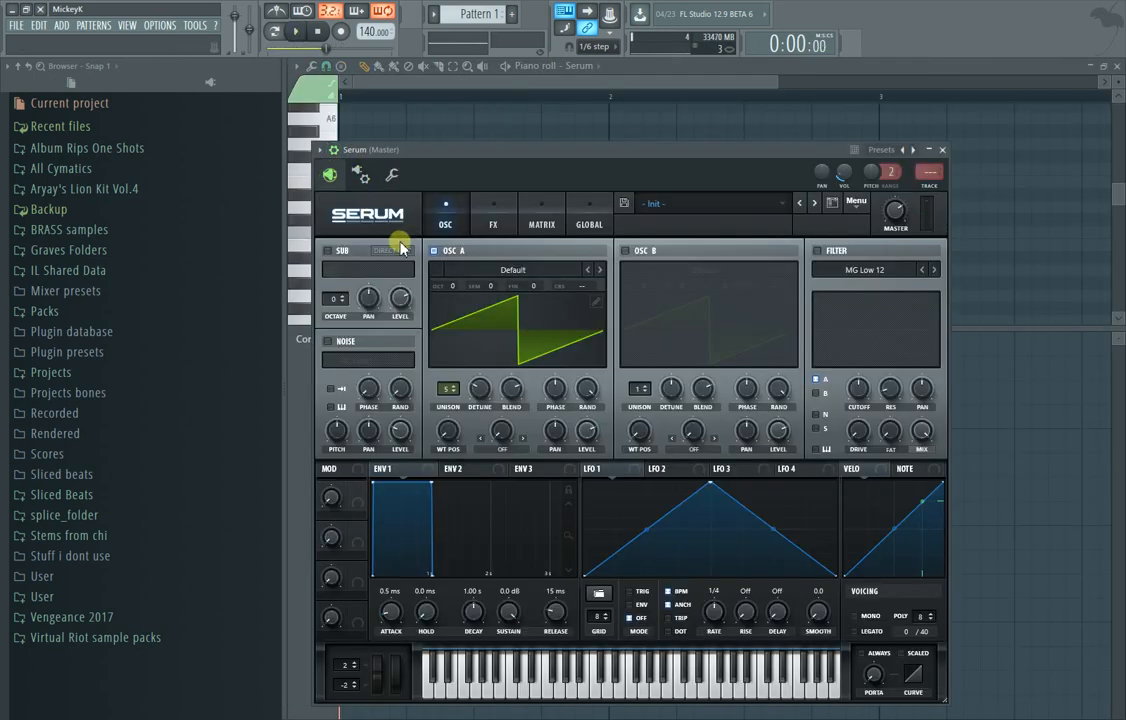
pyautogui.click(296, 31)
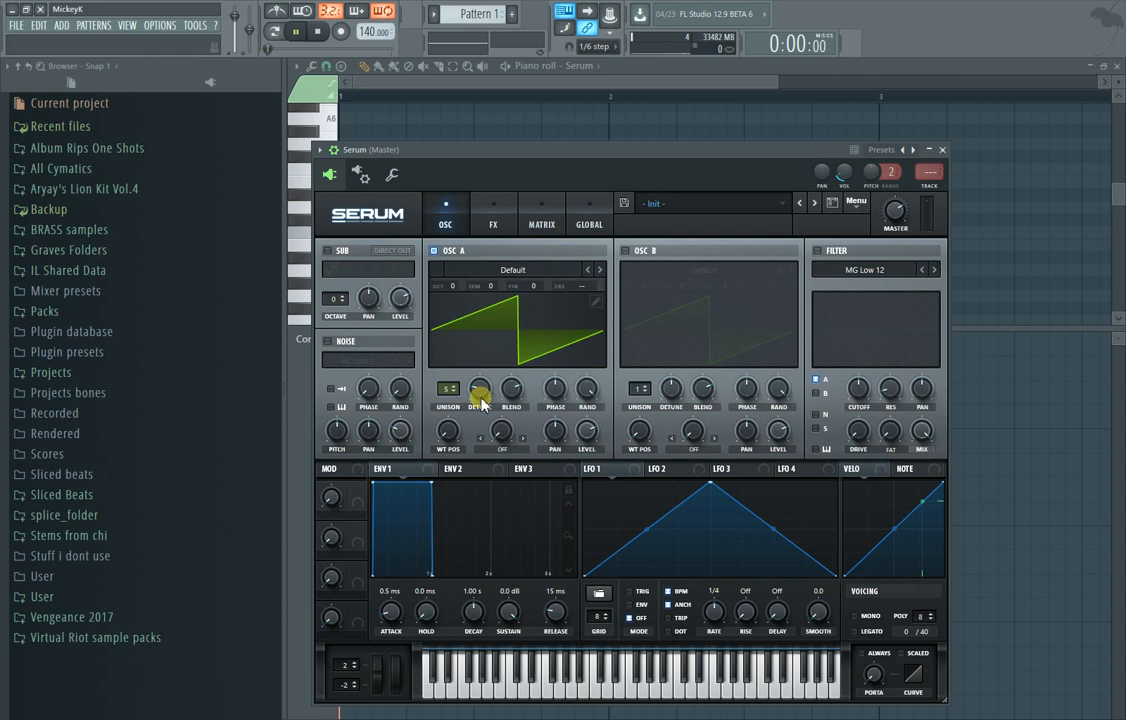
pyautogui.moveTo(548, 378)
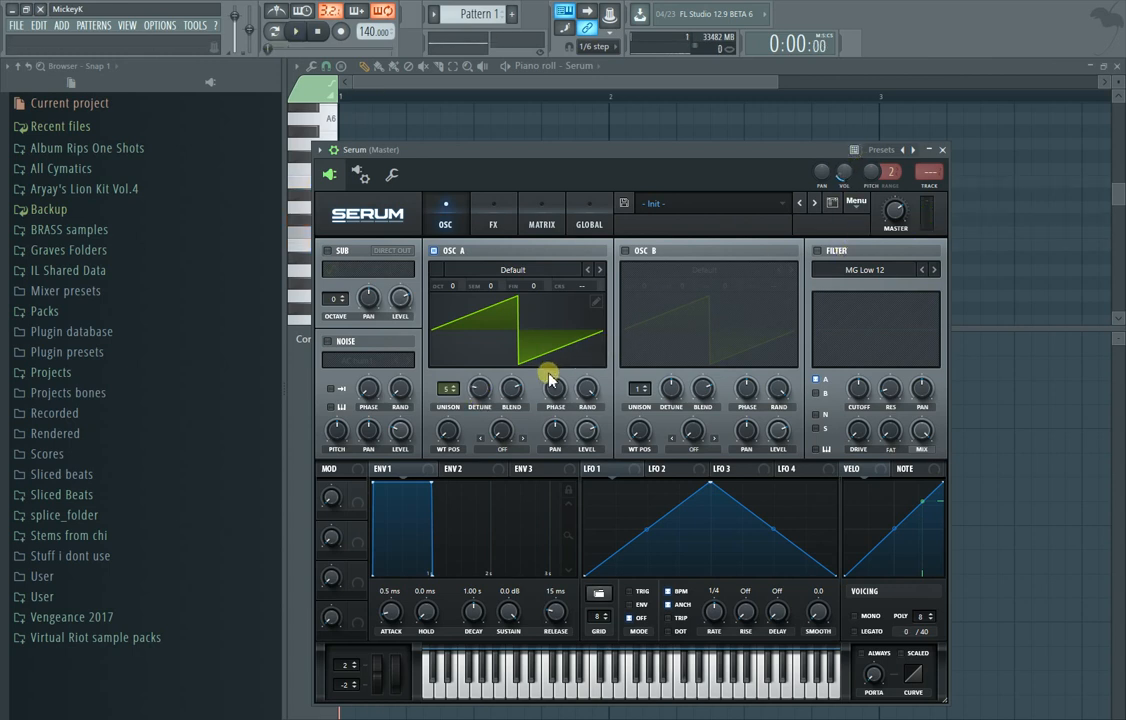
pyautogui.moveTo(478, 388)
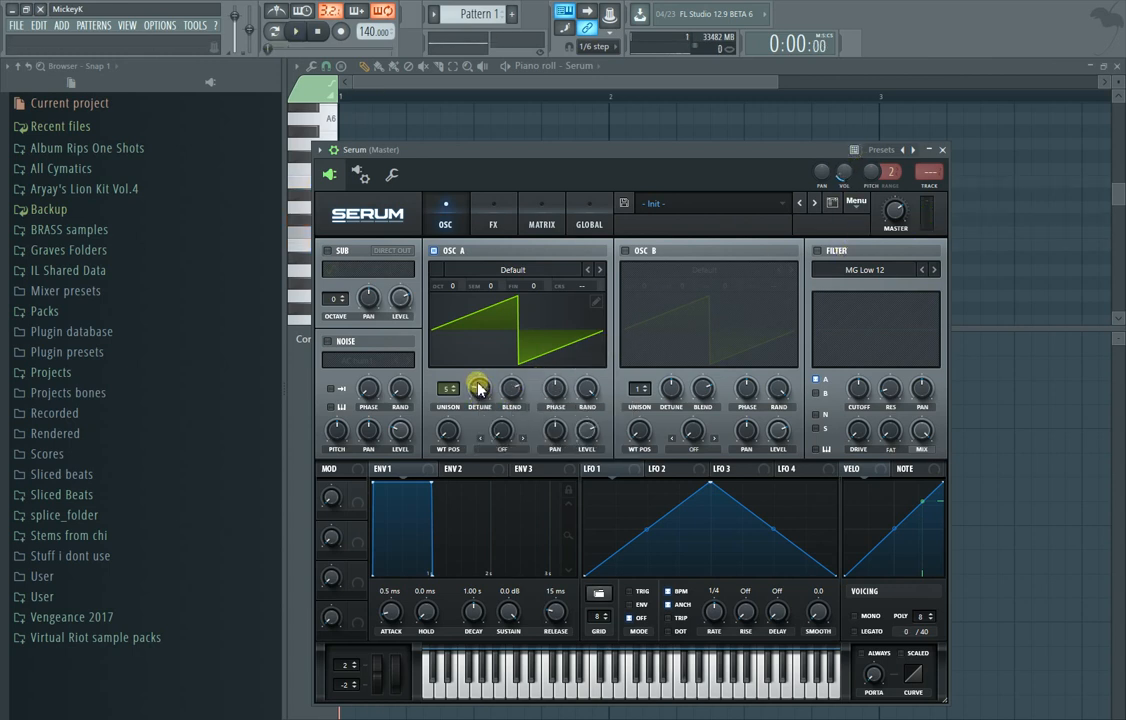